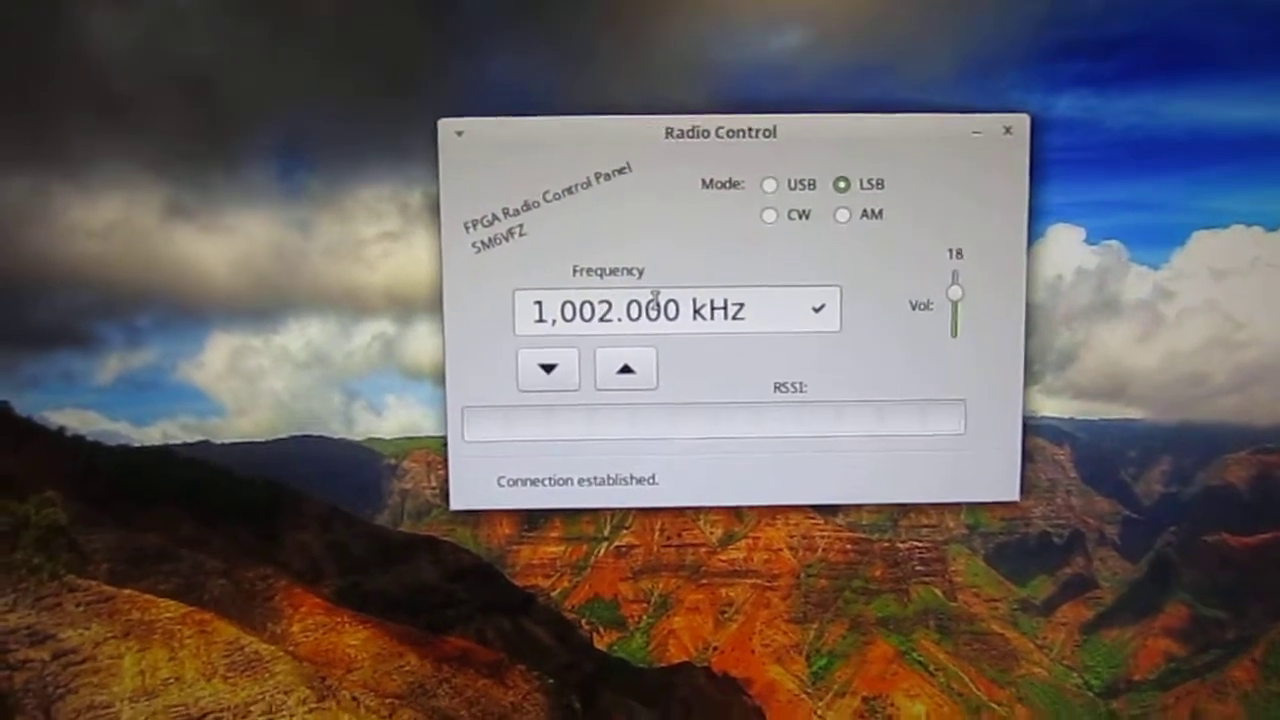
Tune near 1,003.200 kHz and switch reception to AM
left_click(626, 368)
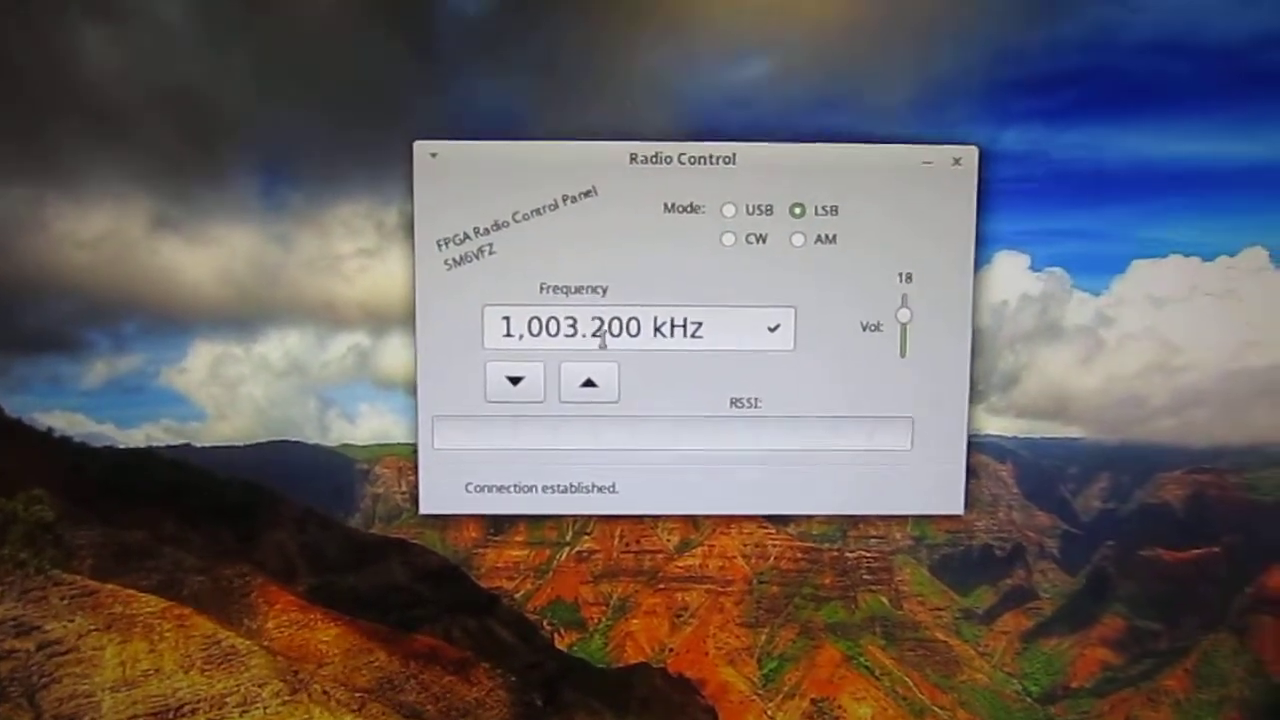
left_click(514, 382)
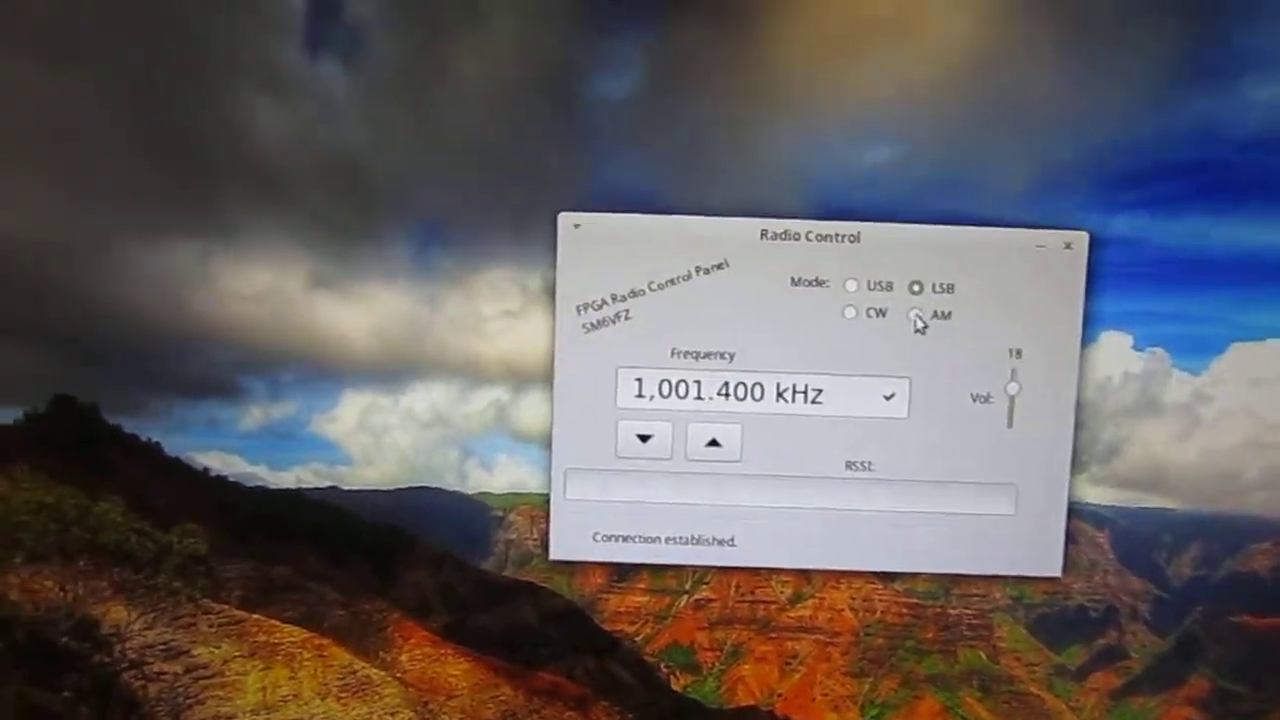
left_click(916, 316)
type("223")
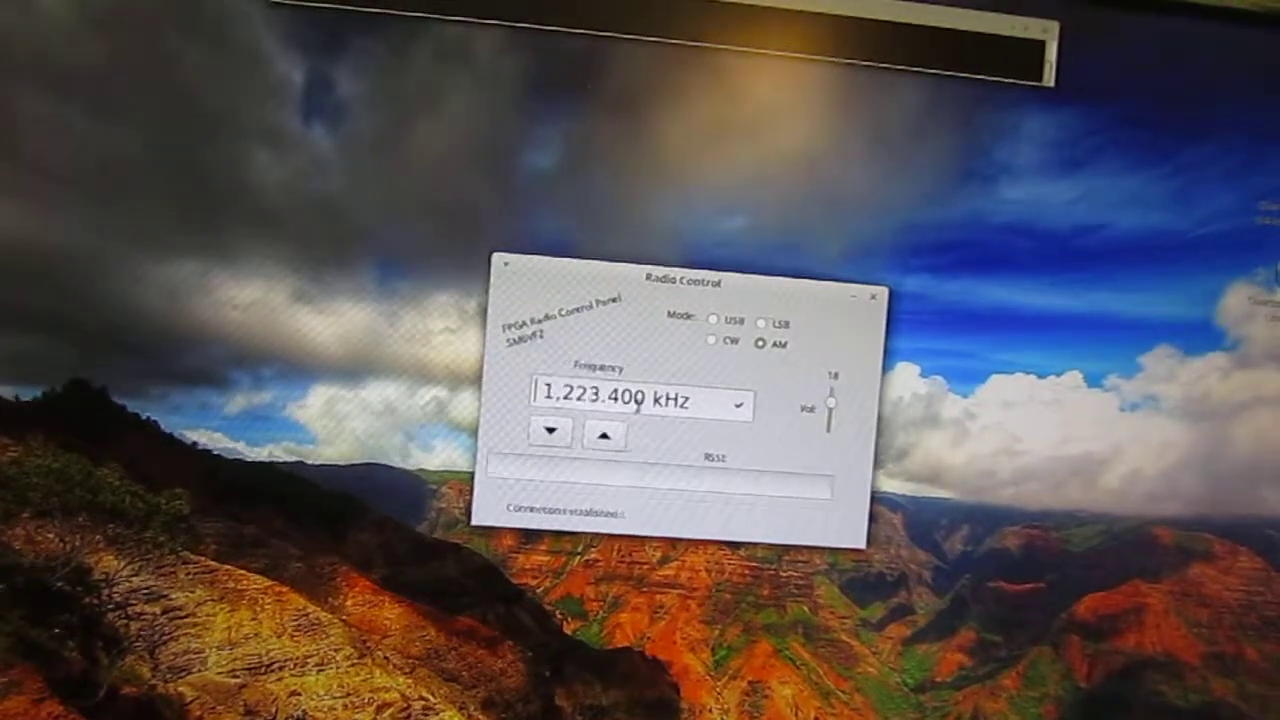
Step up through medium-wave stations to 1,343.400 kHz
left_click(608, 432)
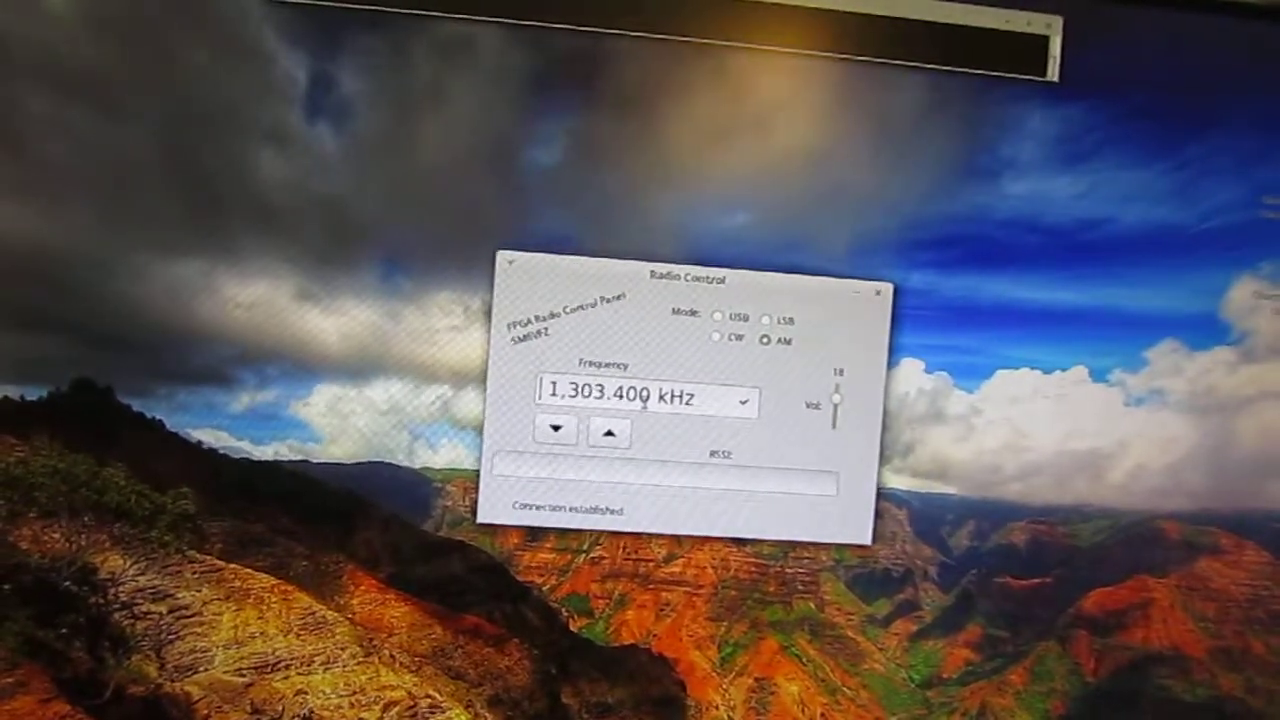
left_click(610, 436)
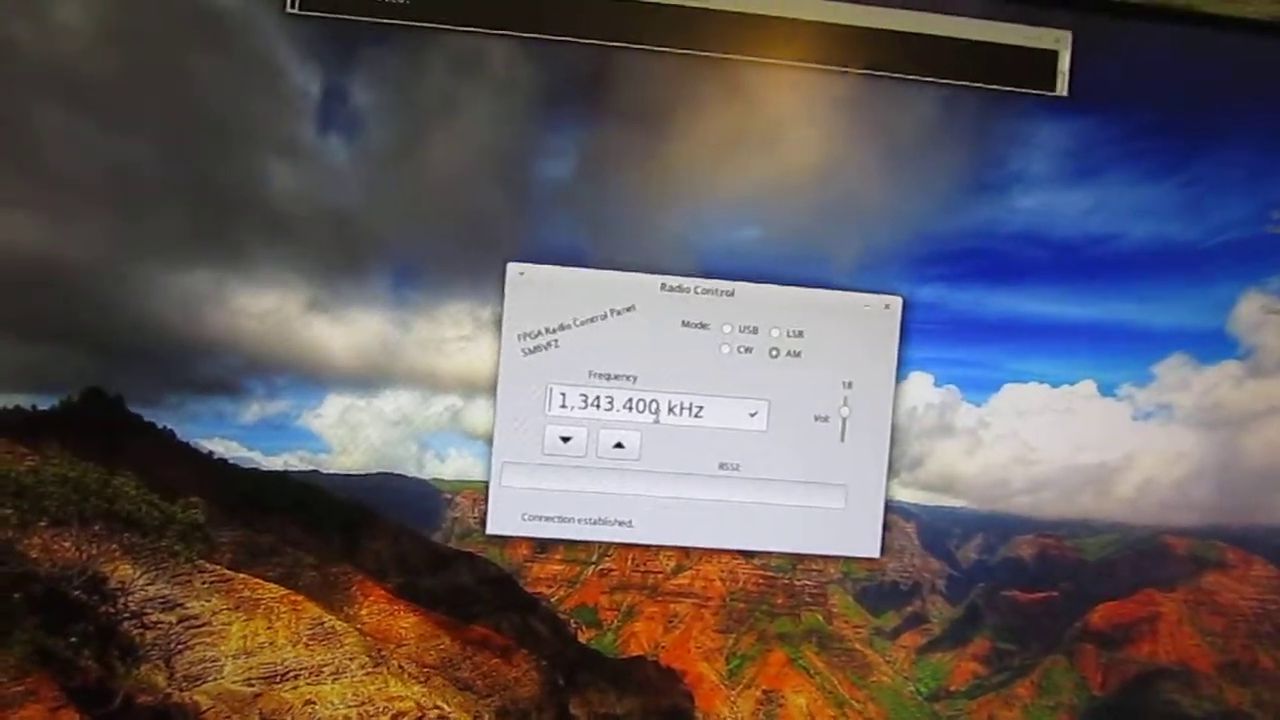
left_click(564, 442)
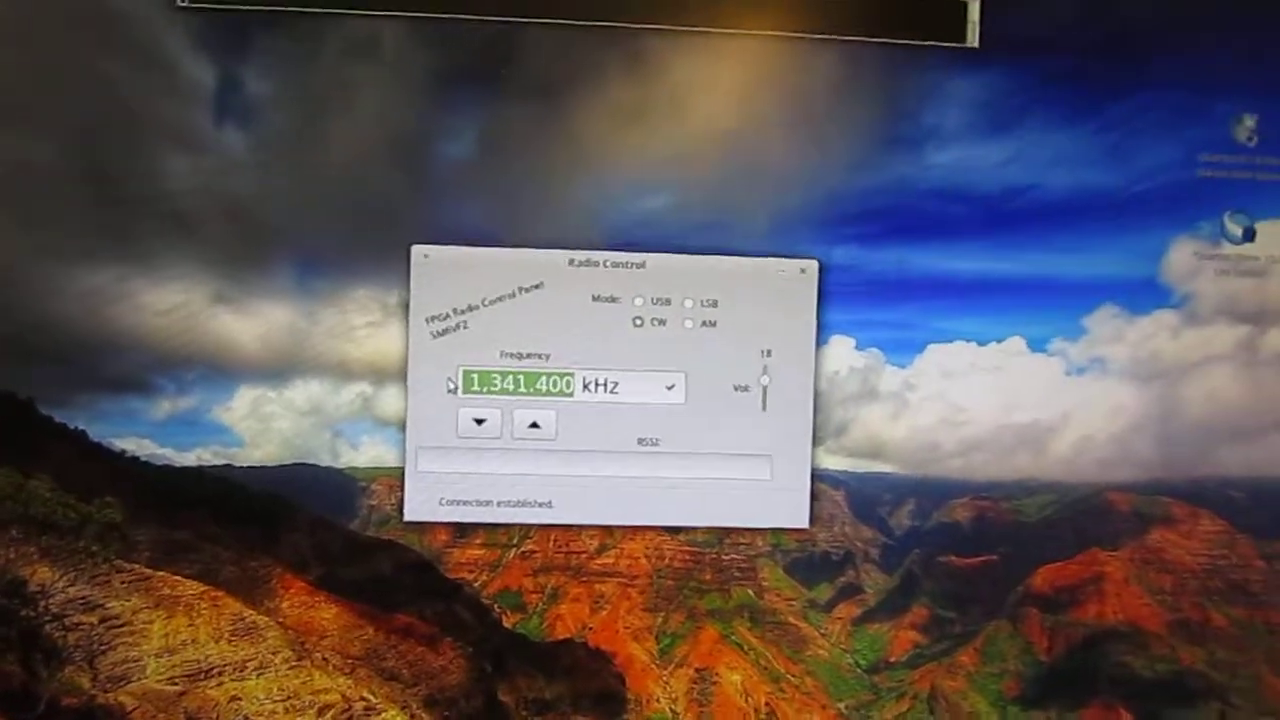
Enter 3500 kHz, nudge up to 3,504.050 kHz in the 80 m band, then switch to USB
type("3500")
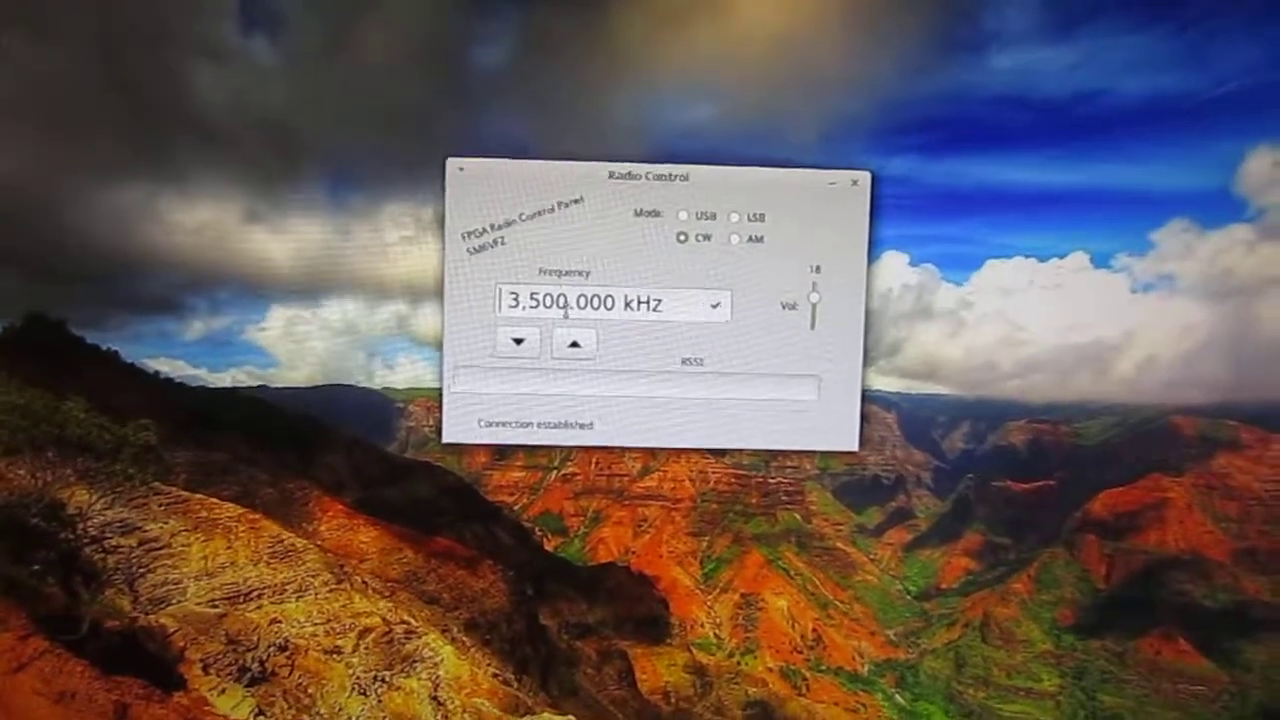
left_click(572, 342)
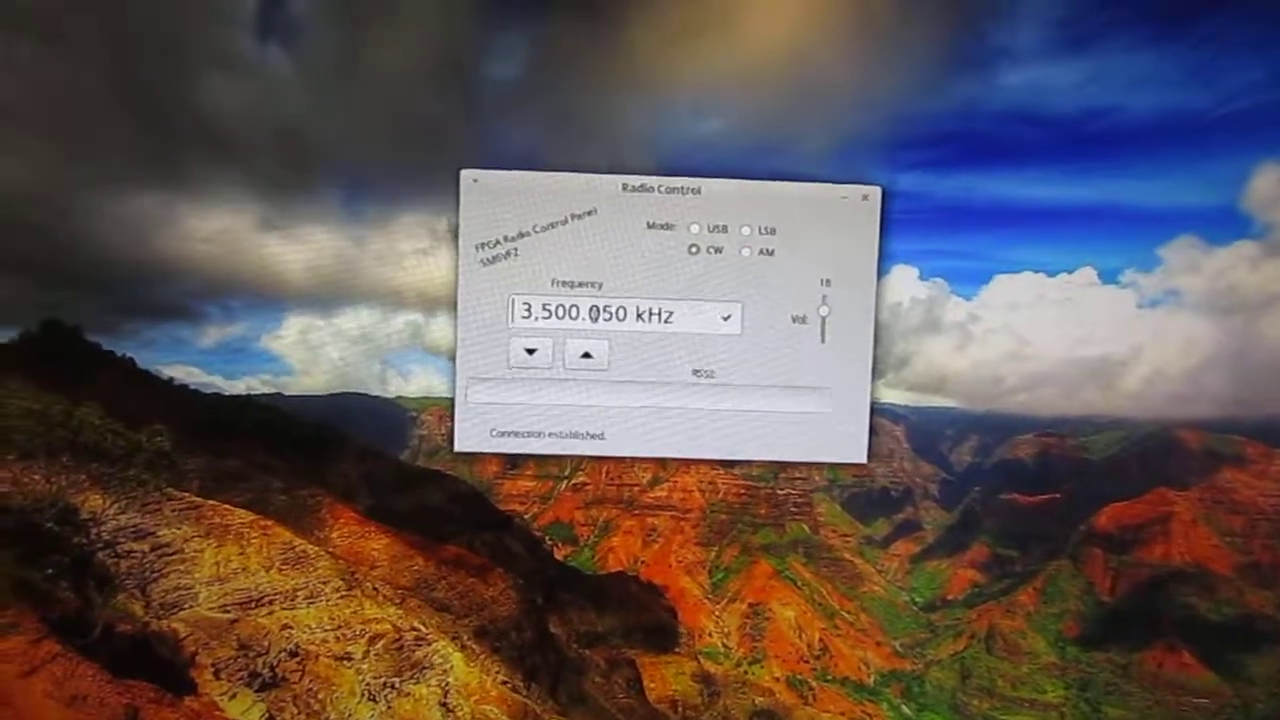
left_click(586, 356)
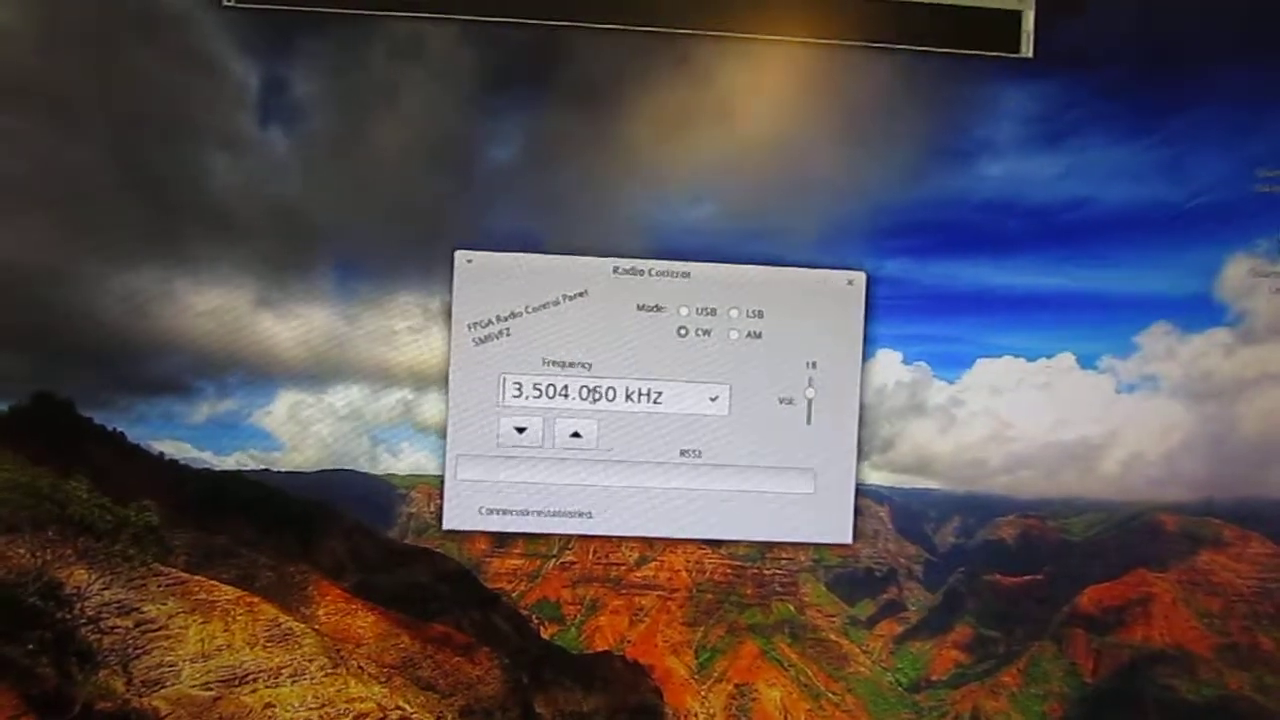
left_click(576, 436)
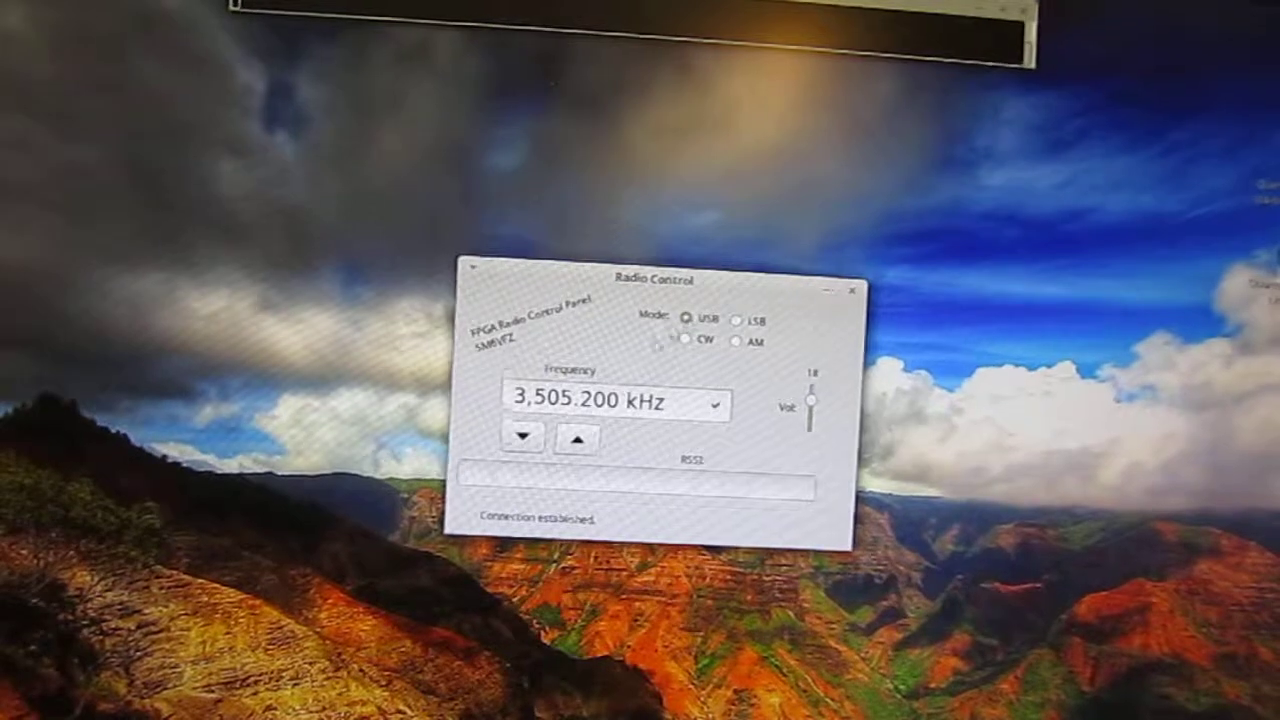
Step up through 3,508 and 3,513 kHz, settling on 3,512.200 kHz
left_click(578, 442)
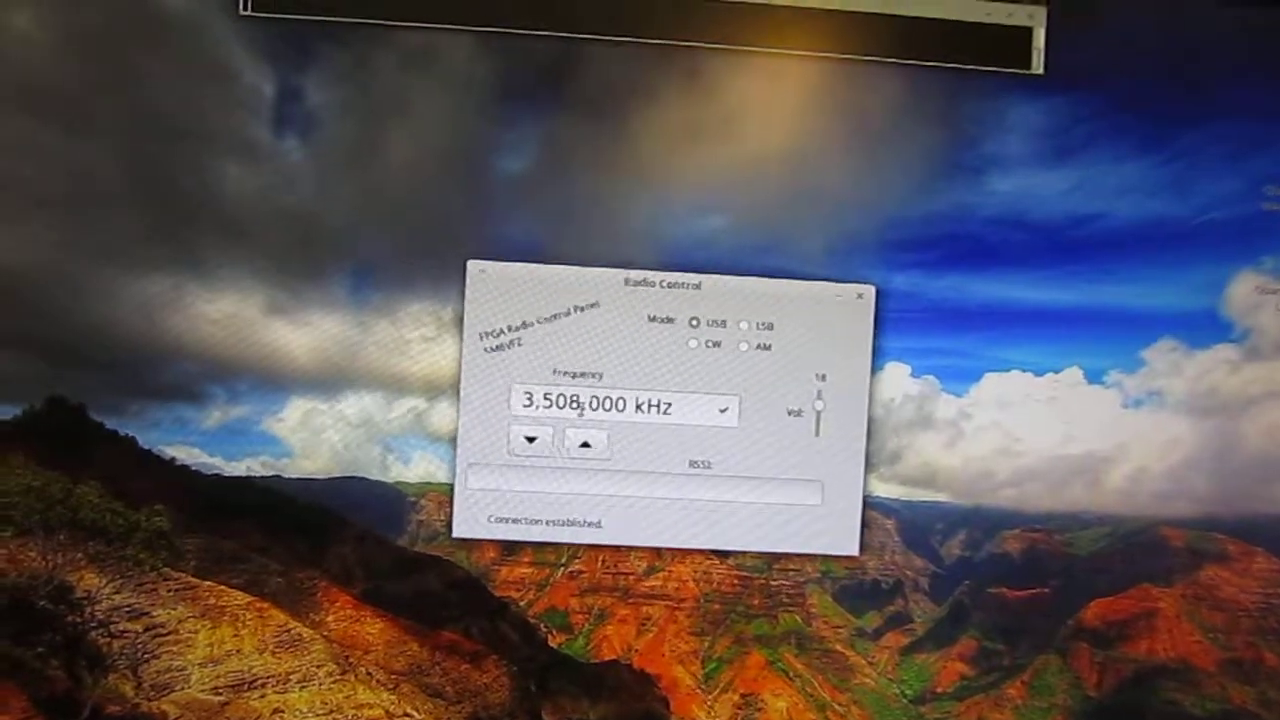
left_click(586, 444)
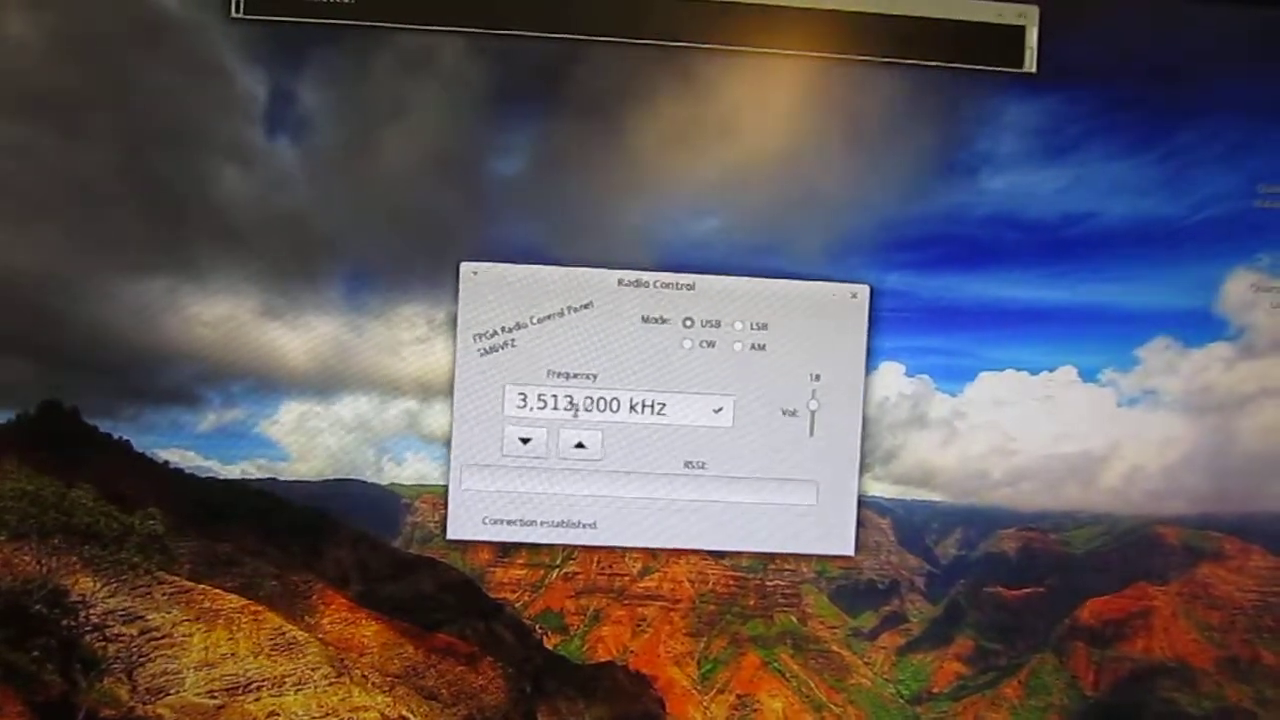
left_click(580, 442)
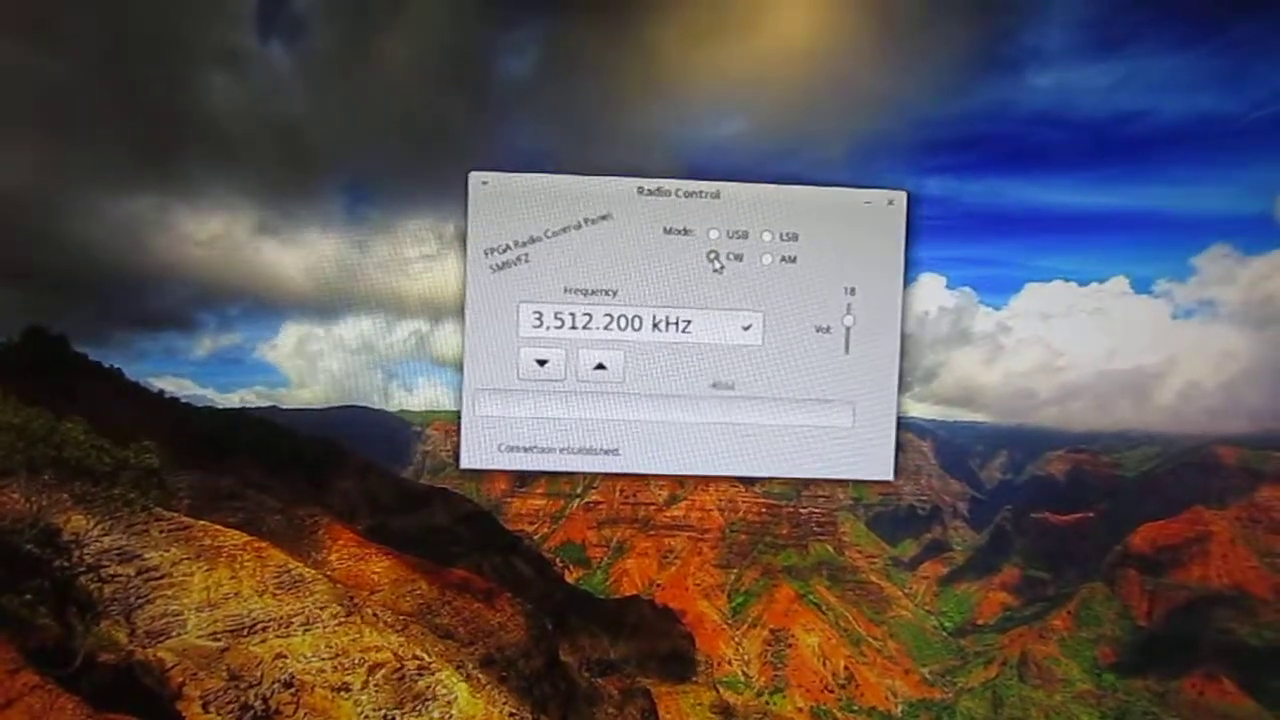
Switch to CW and fine-tune via 3,512.250 and 3,511.950 to 3,513.100 kHz
left_click(600, 364)
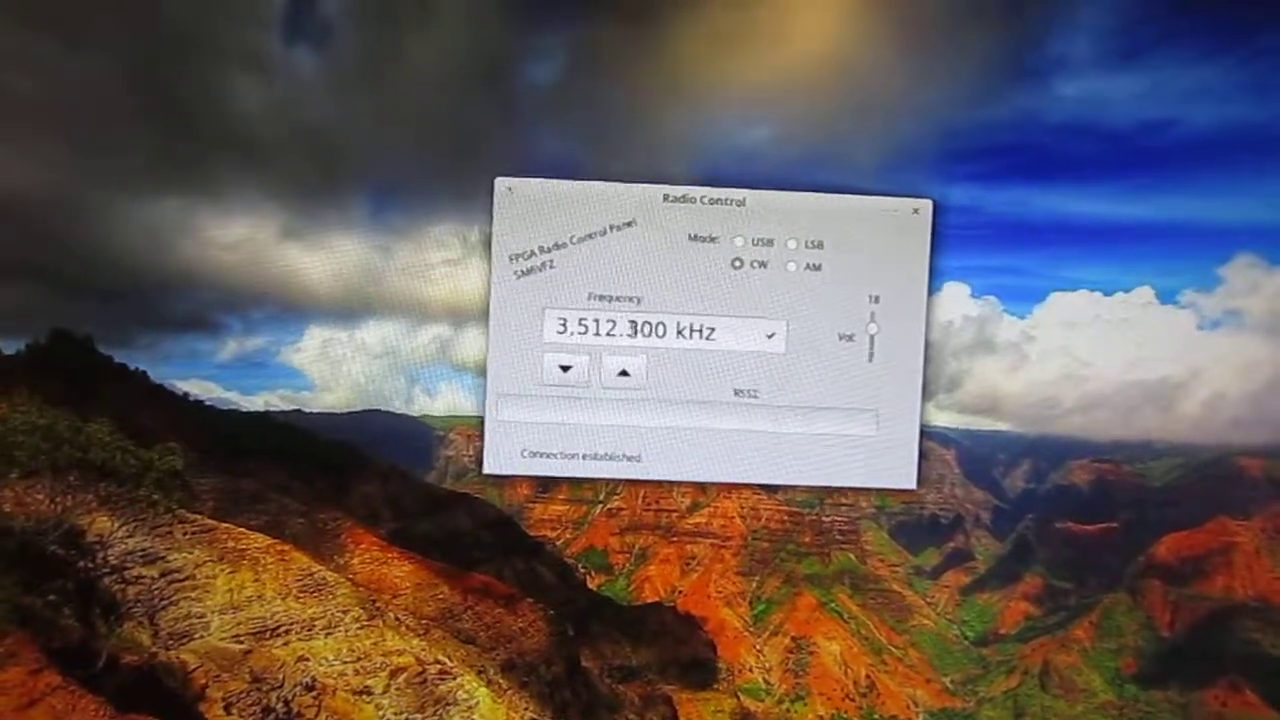
left_click(564, 370)
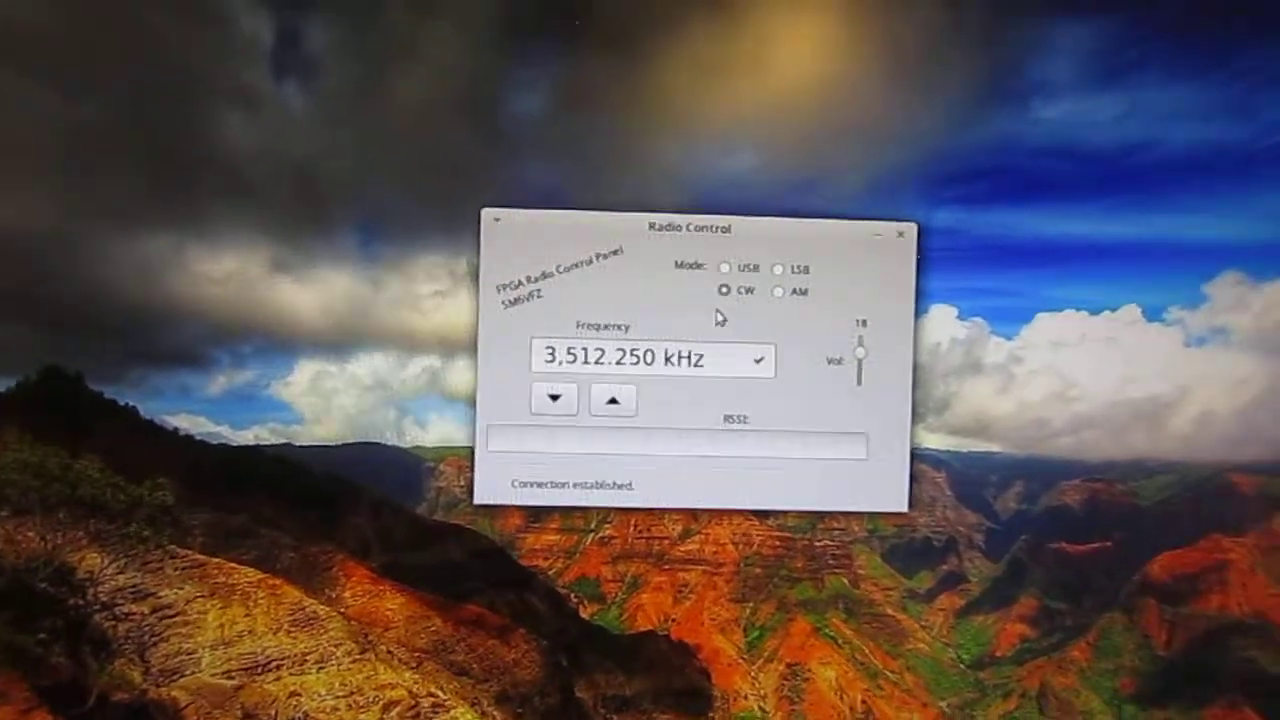
left_click(554, 400)
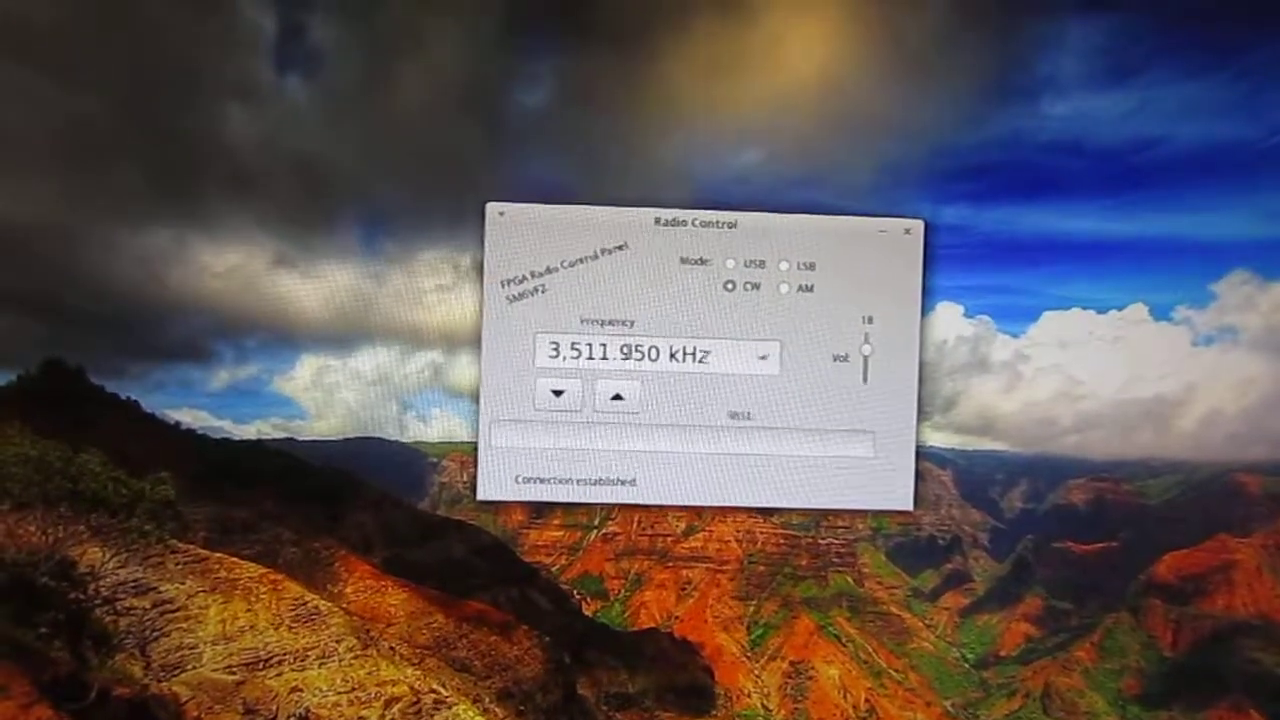
left_click(620, 396)
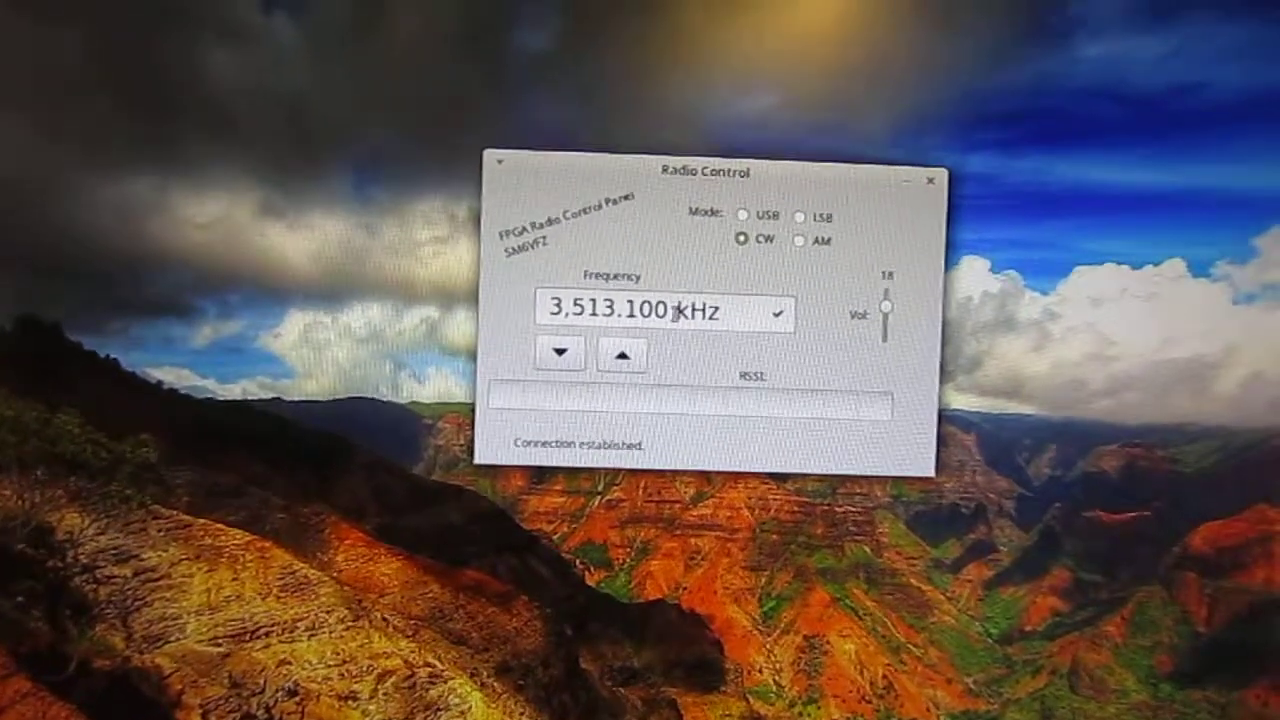
Raise the frequency toward 3,519 kHz and select CW reception
left_click(744, 216)
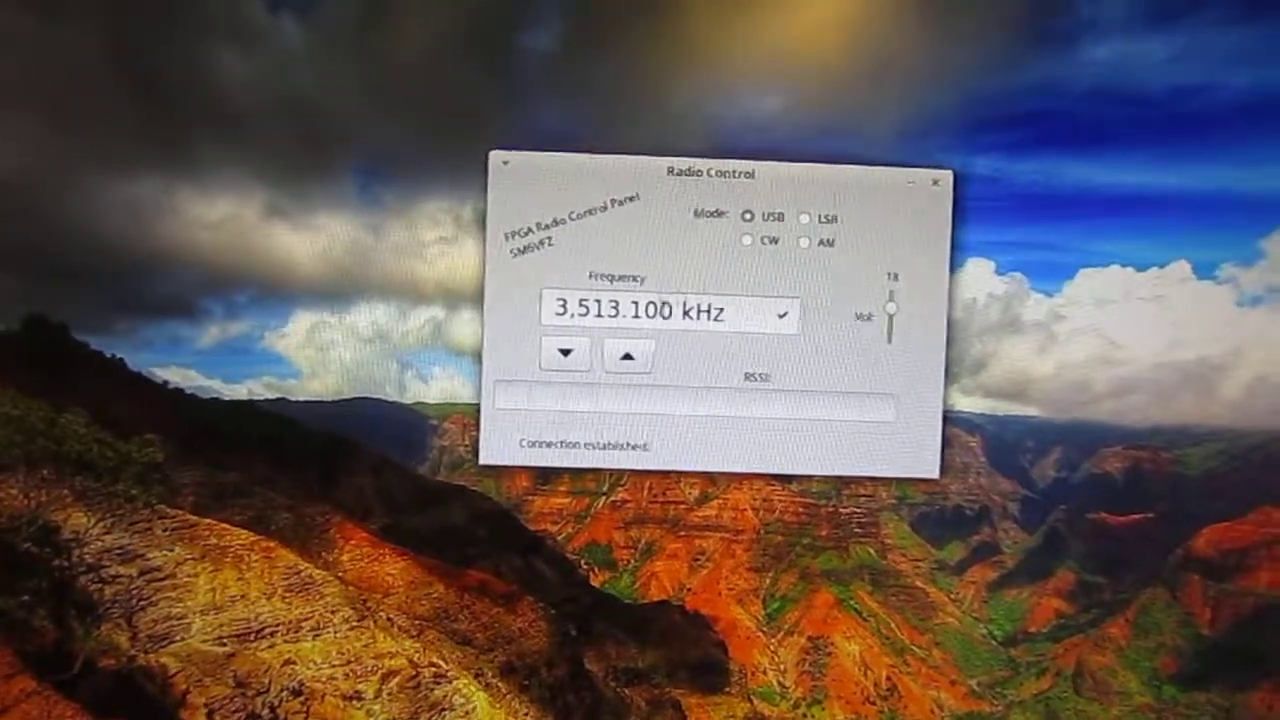
left_click(628, 356)
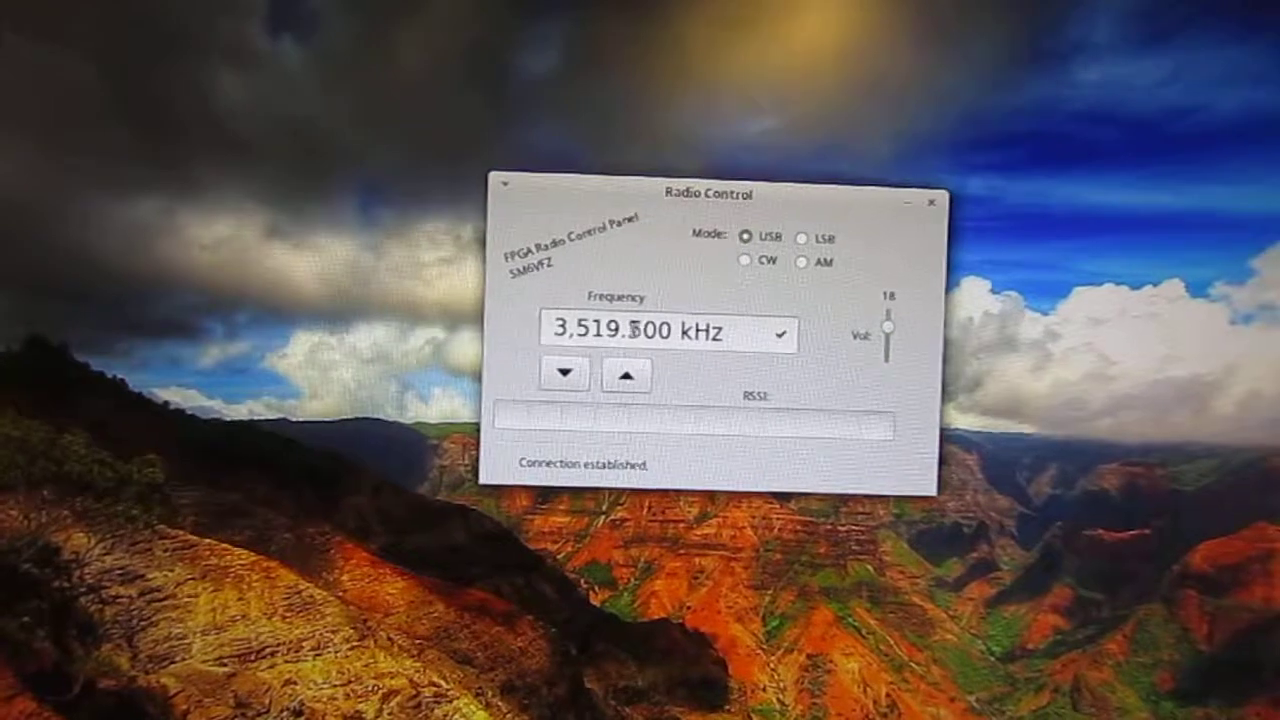
left_click(628, 376)
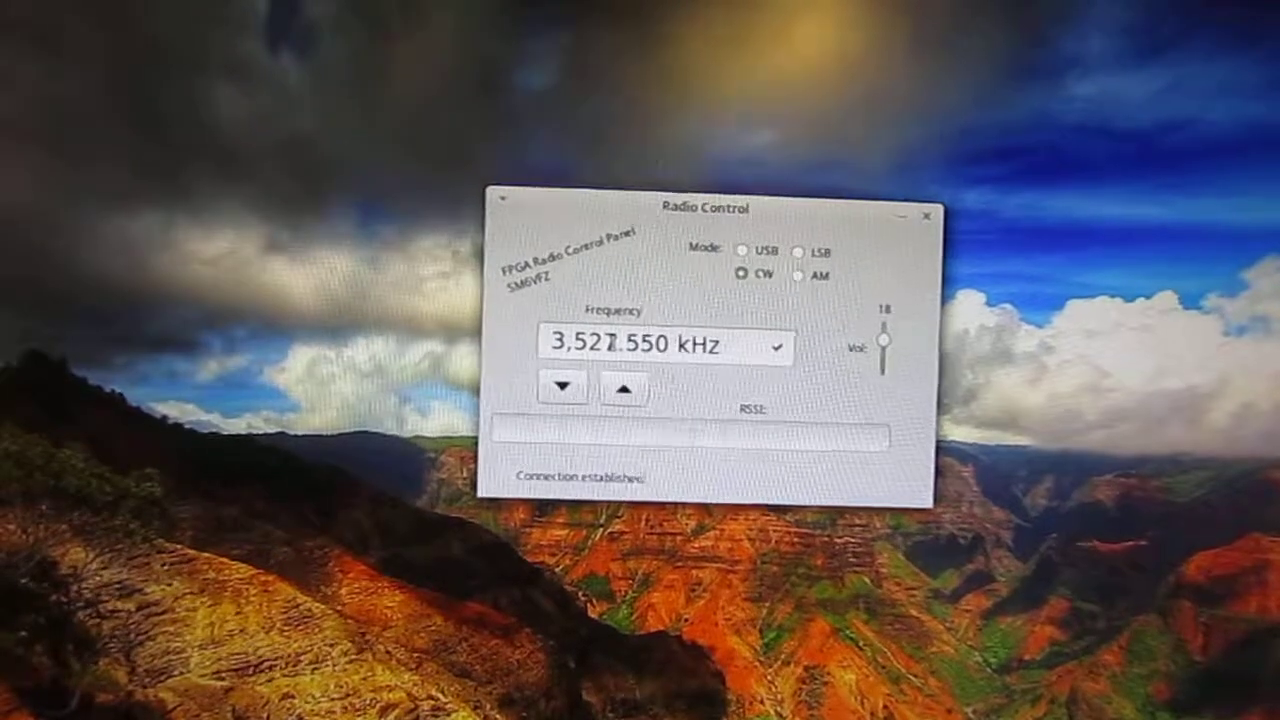
Tune up through 3,528.600 to 3,529.900 kHz
left_click(622, 390)
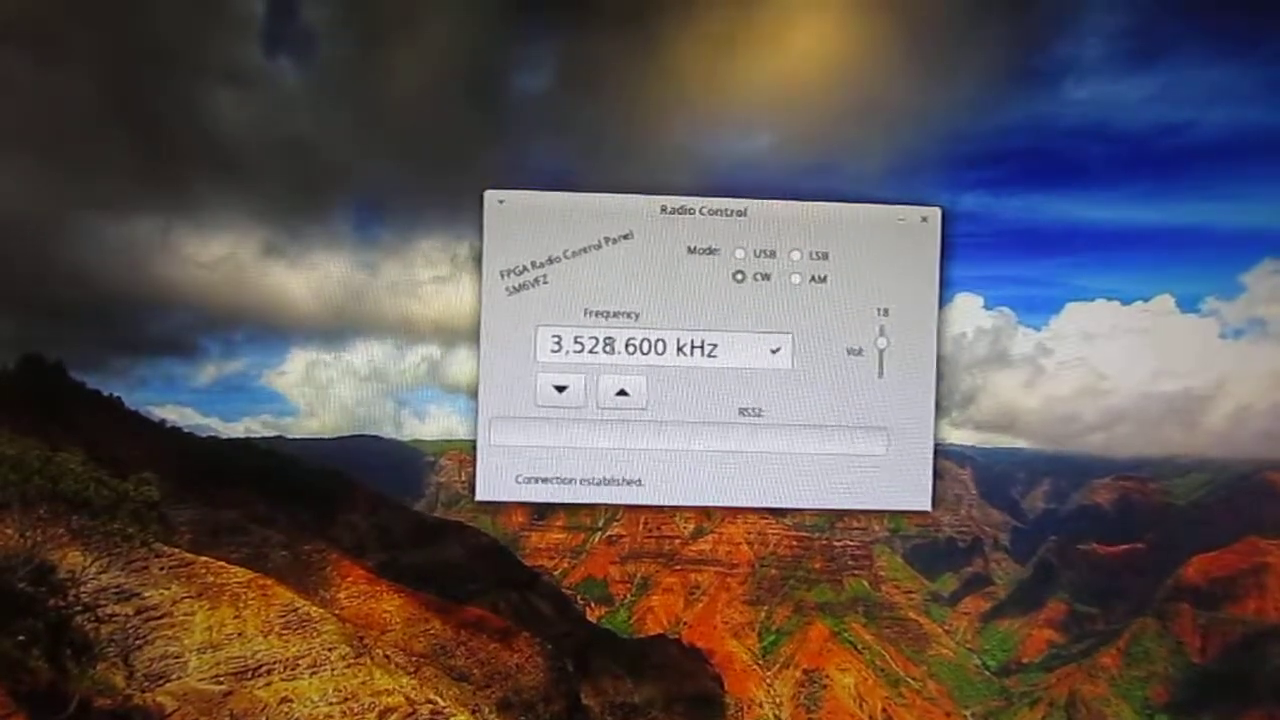
left_click(624, 390)
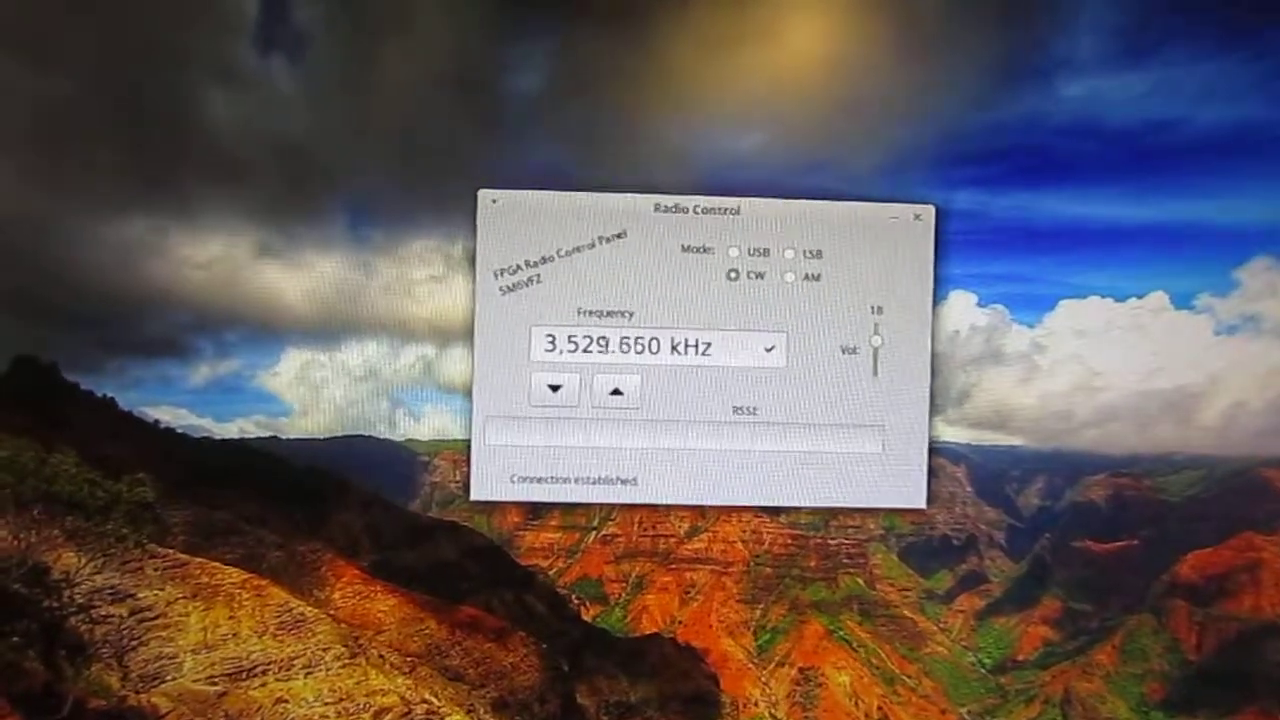
left_click(616, 390)
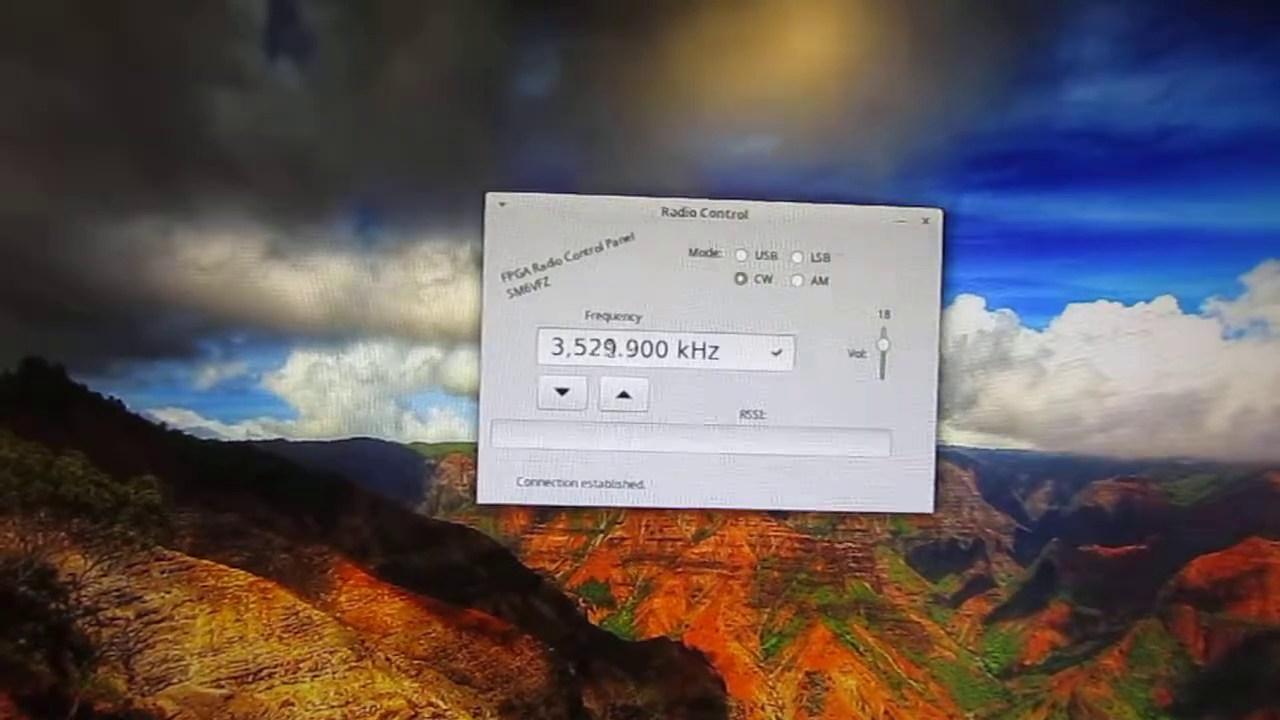
Tune back down through 3,528.800 and 3,527.600 to settle on 3,527.100 kHz
left_click(560, 392)
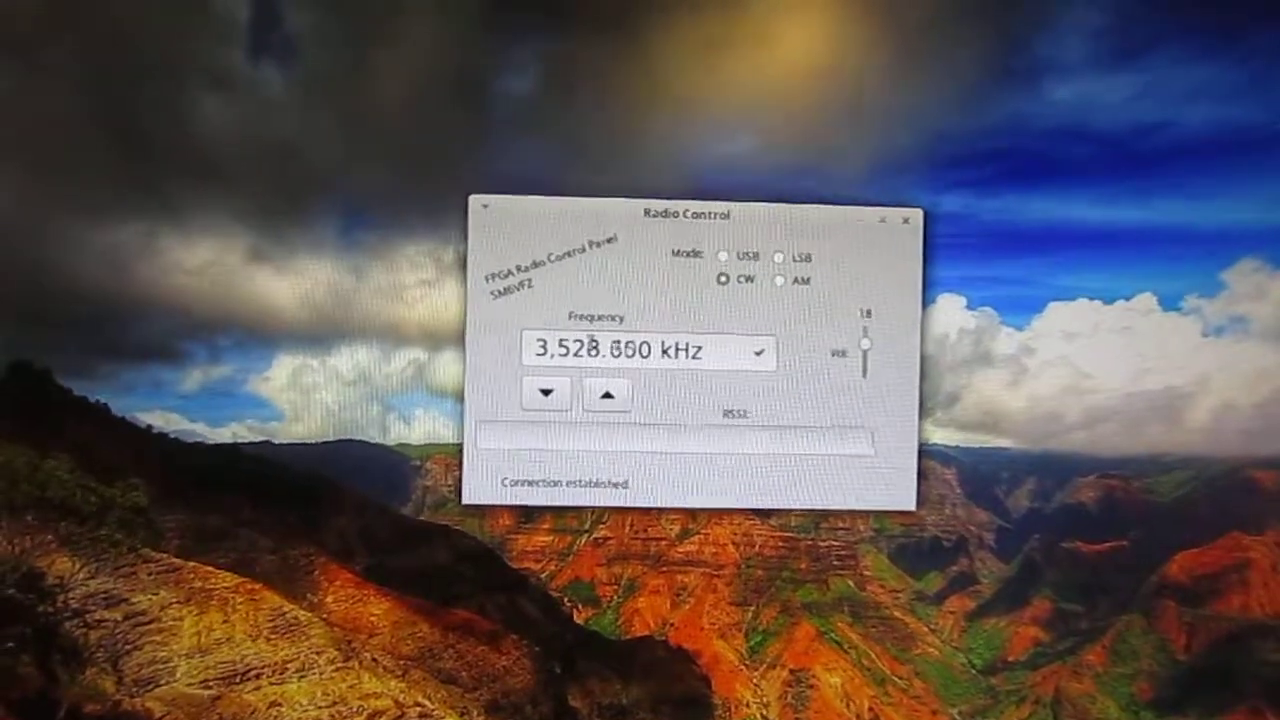
left_click(548, 392)
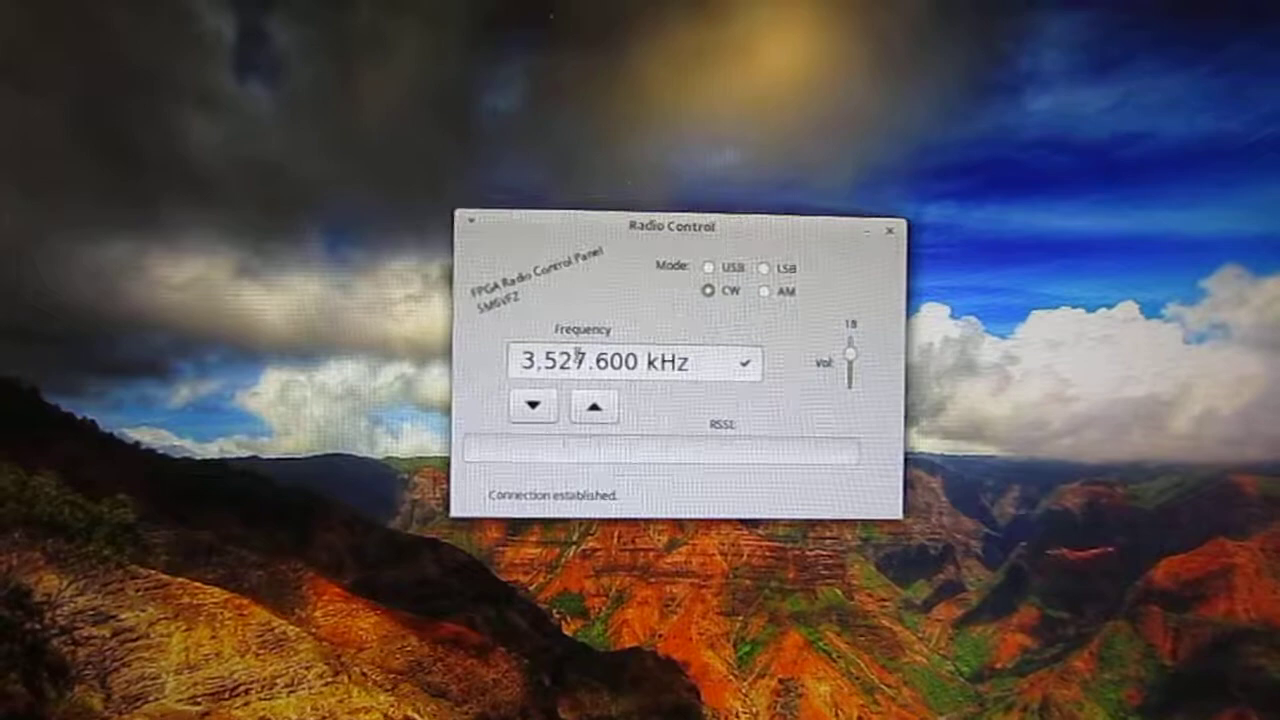
left_click(534, 406)
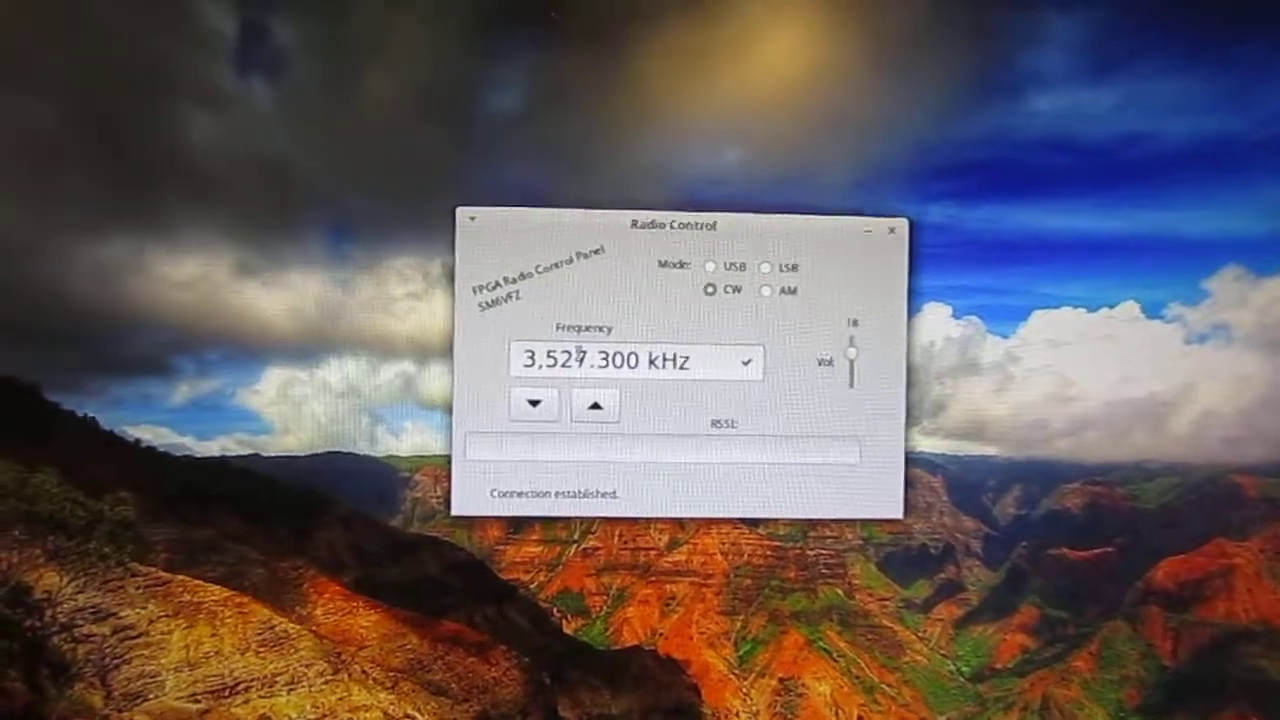
left_click(534, 404)
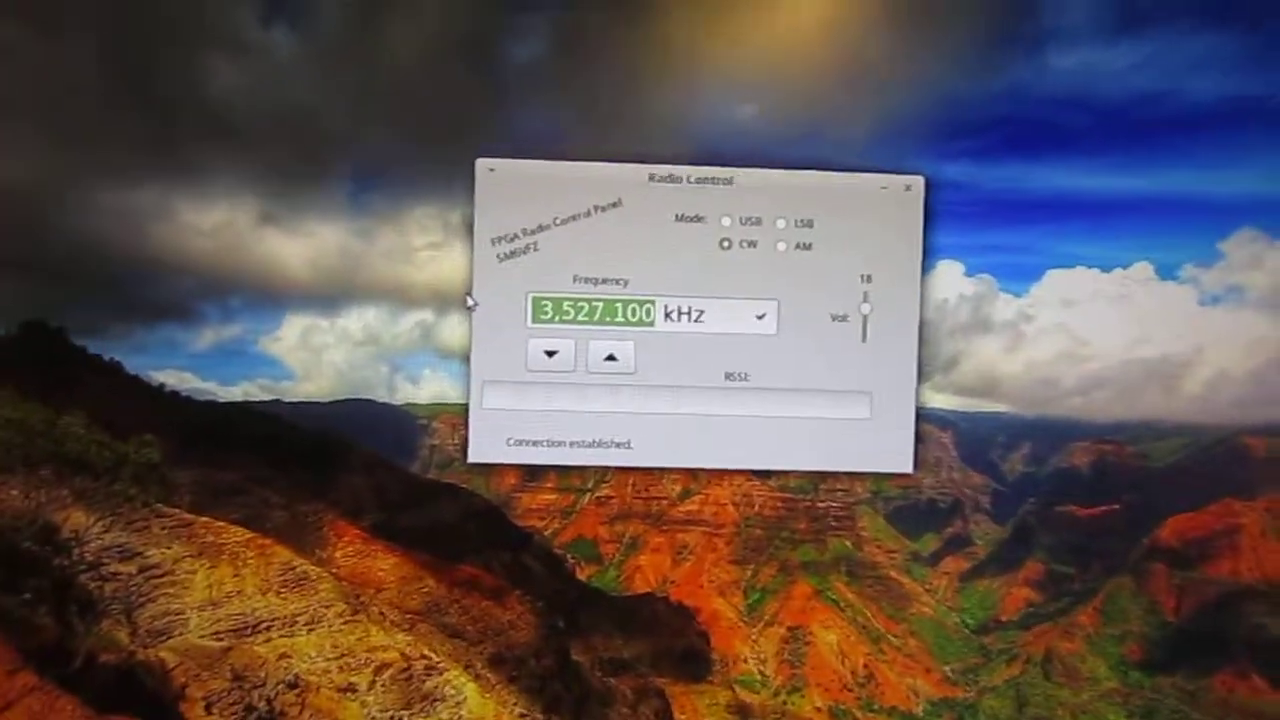
Enter a frequency near 5,960 kHz and step down to 5,894.000 kHz in AM
type("59600")
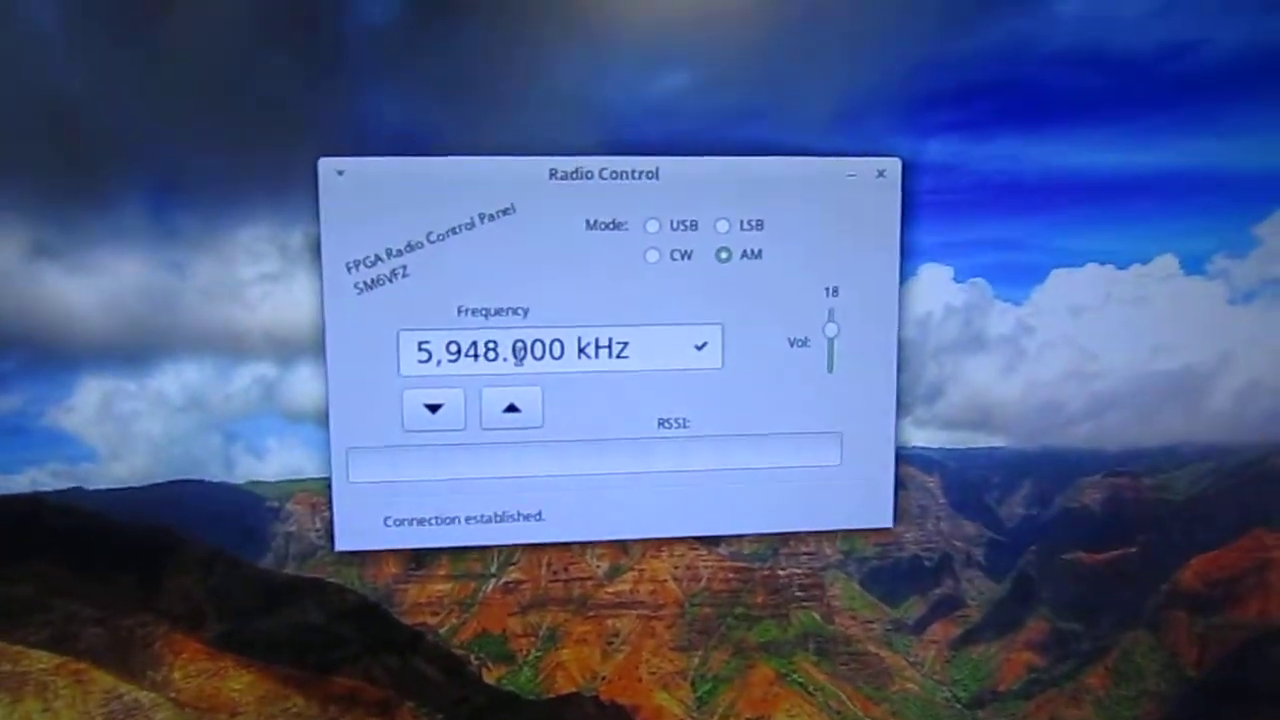
left_click(432, 408)
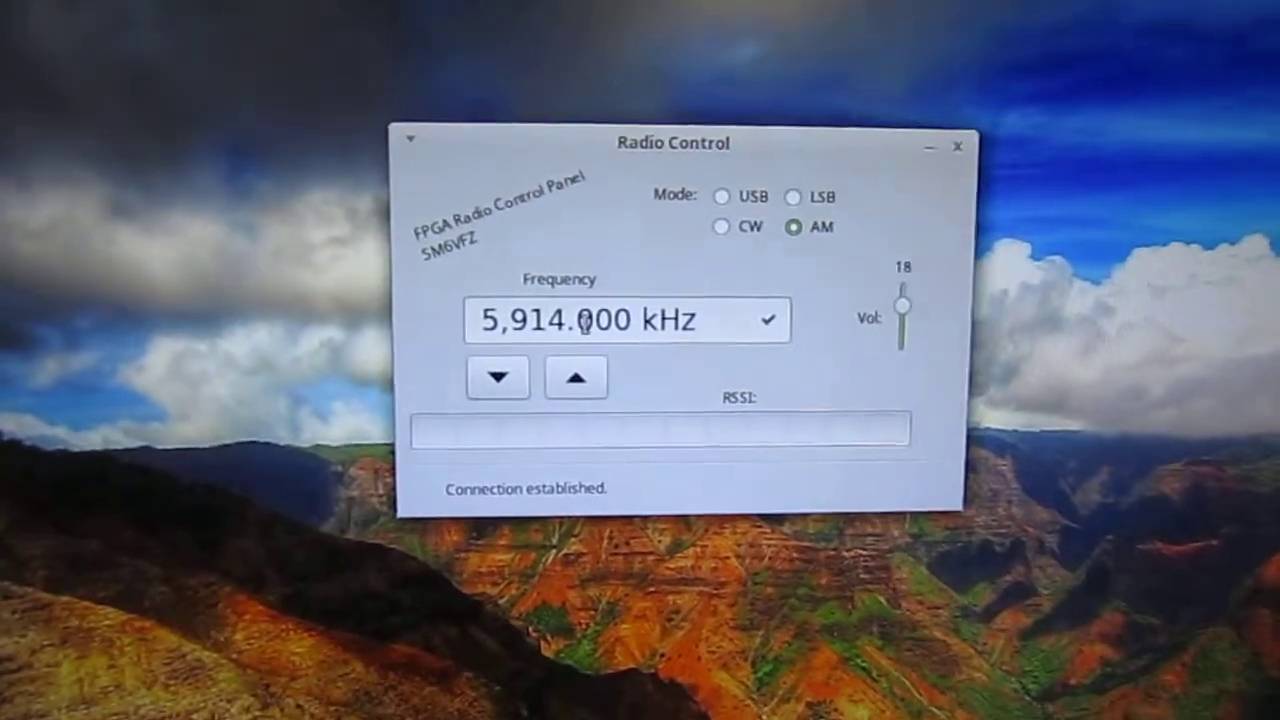
left_click(498, 376)
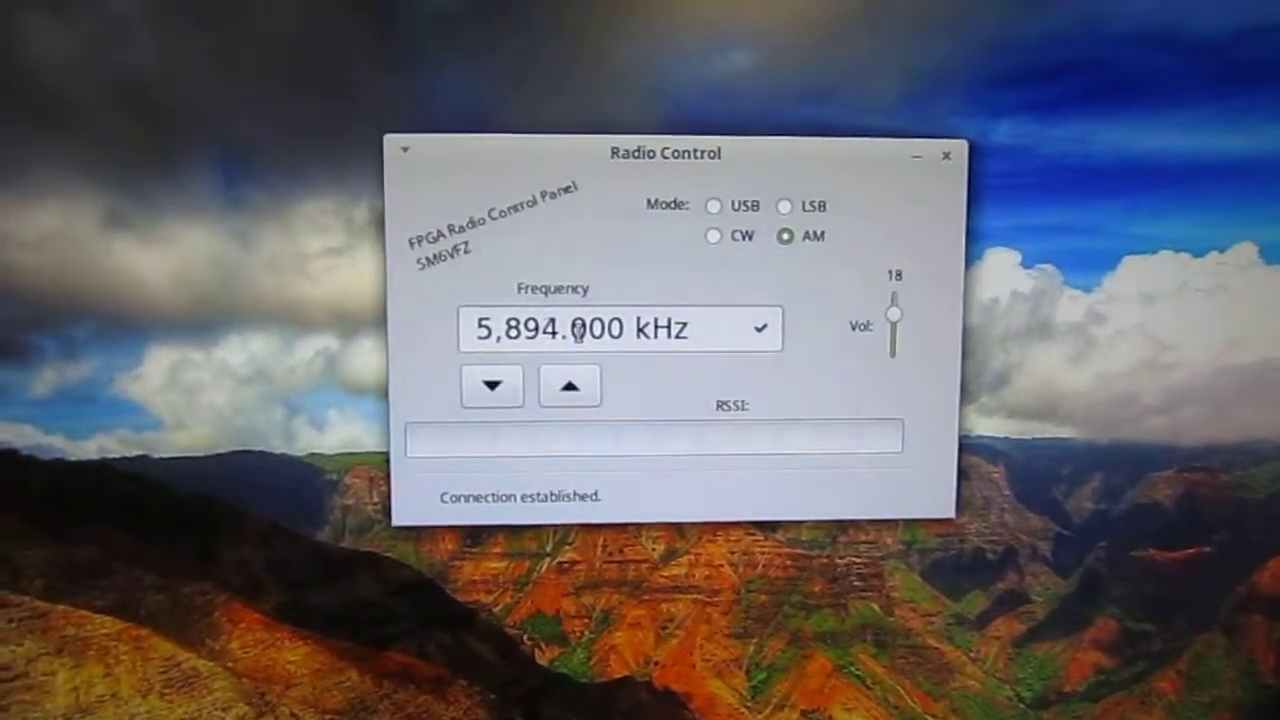
Continue down through 5,816 to 5,796.000 kHz, then set 7,240.000 kHz
left_click(492, 386)
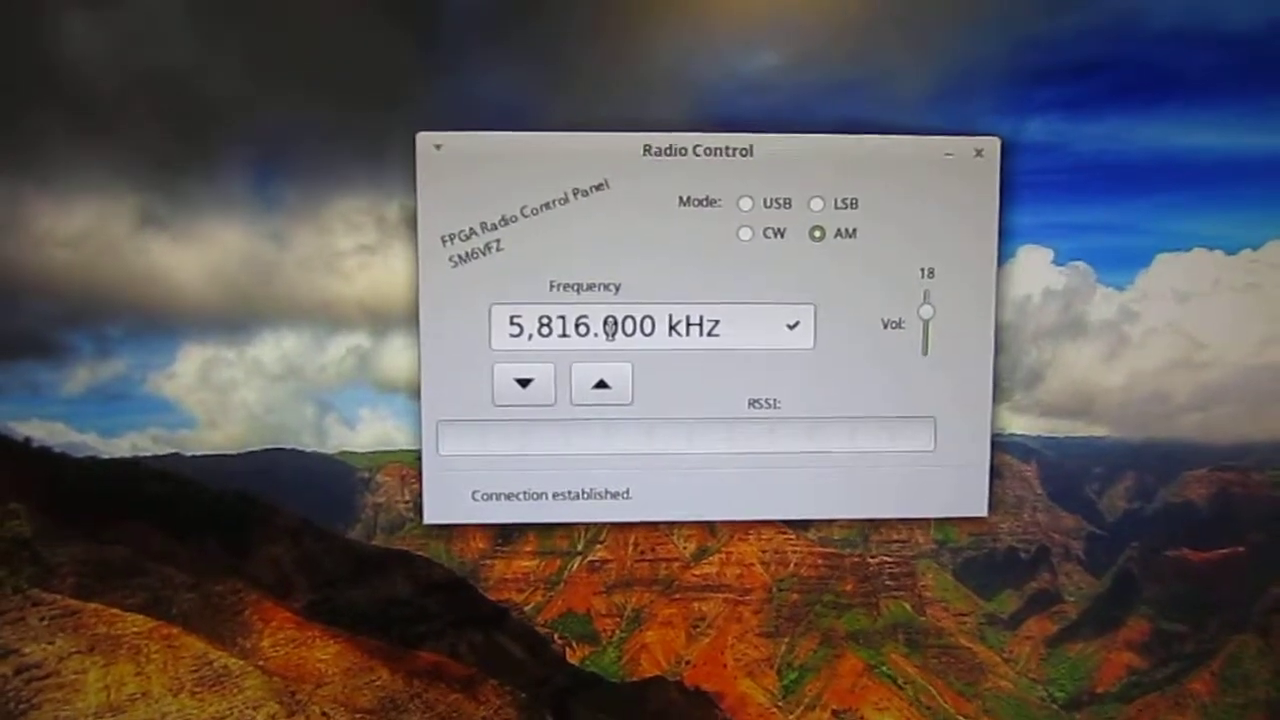
left_click(524, 384)
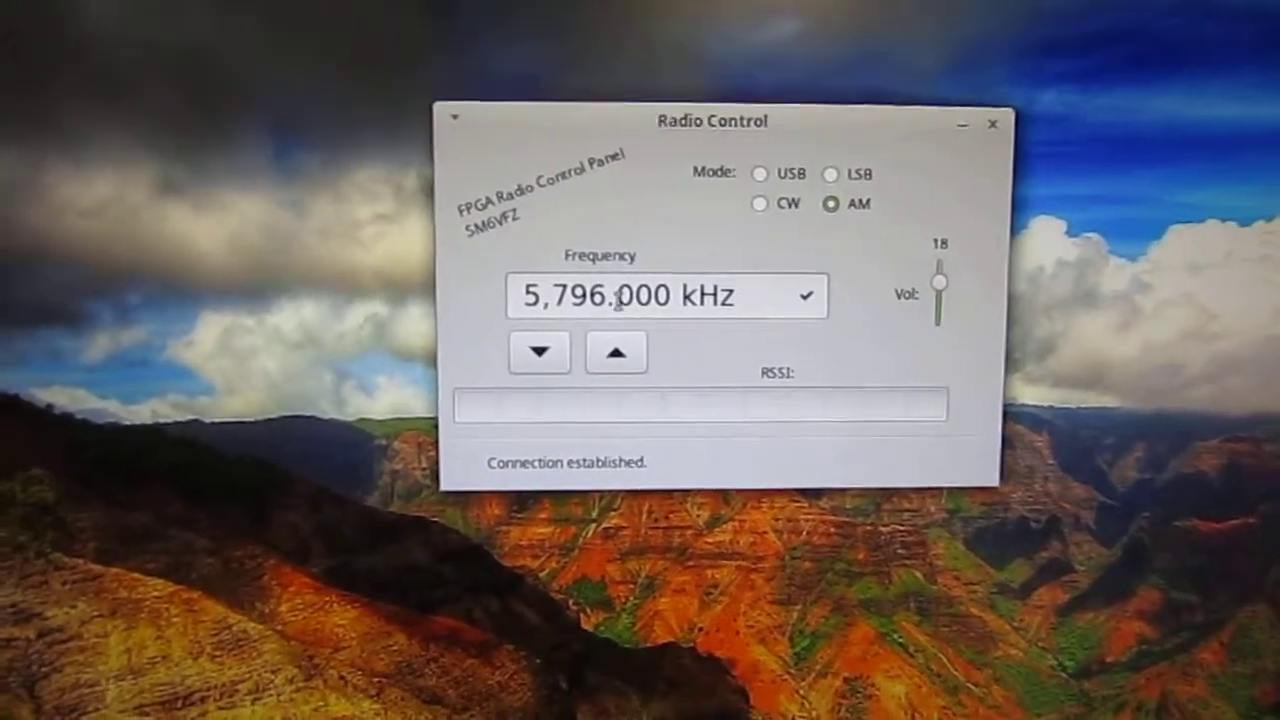
left_click(538, 352)
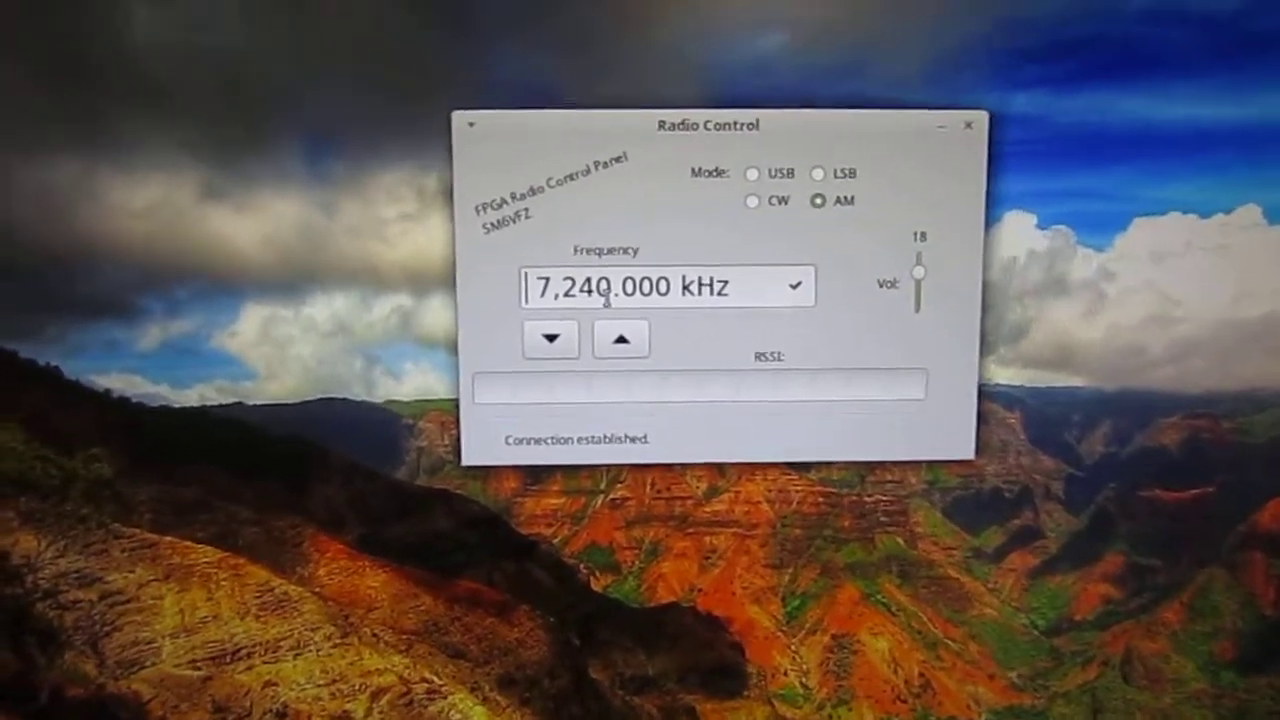
Step up through 7,246 kHz to 7,254.000 kHz in the 41 m band
left_click(620, 338)
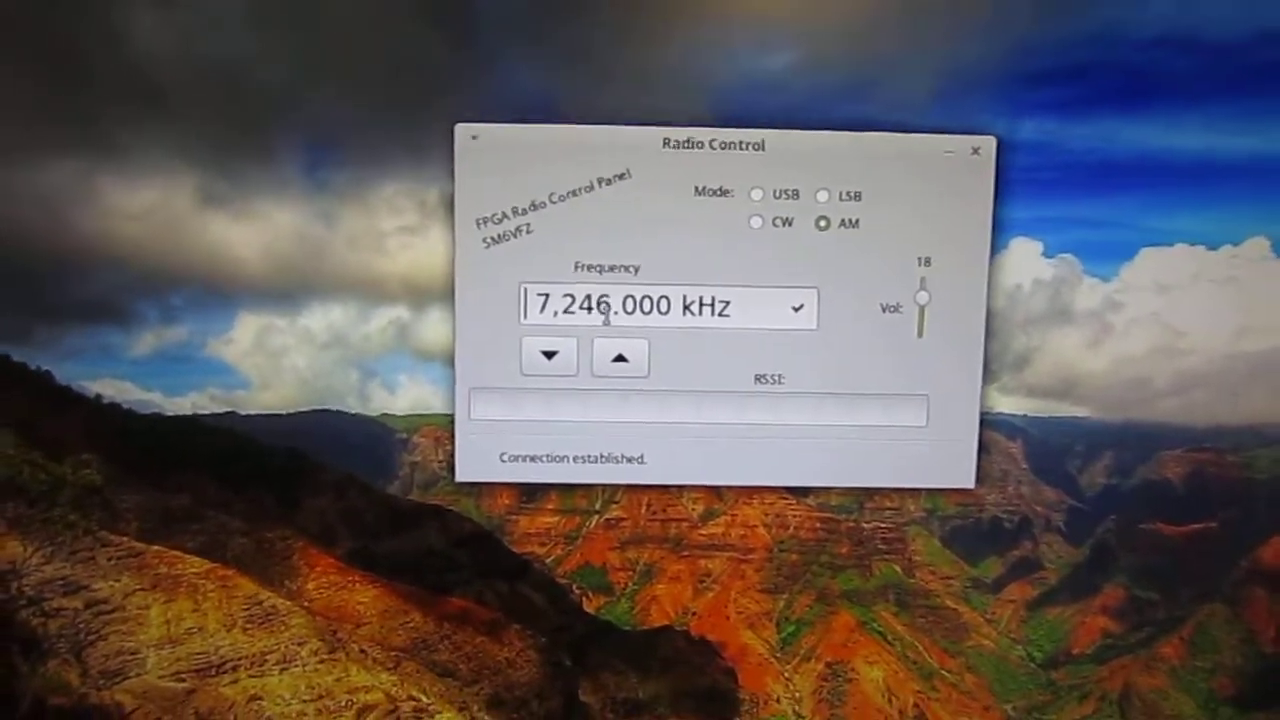
left_click(620, 356)
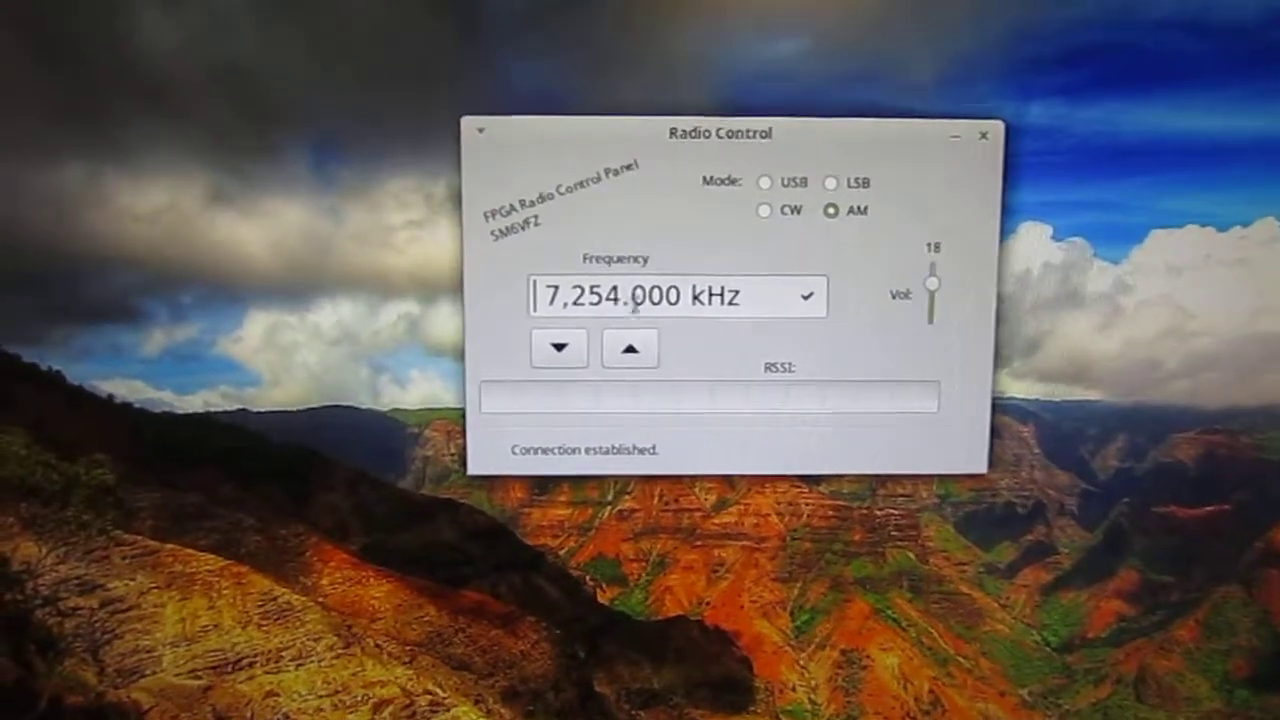